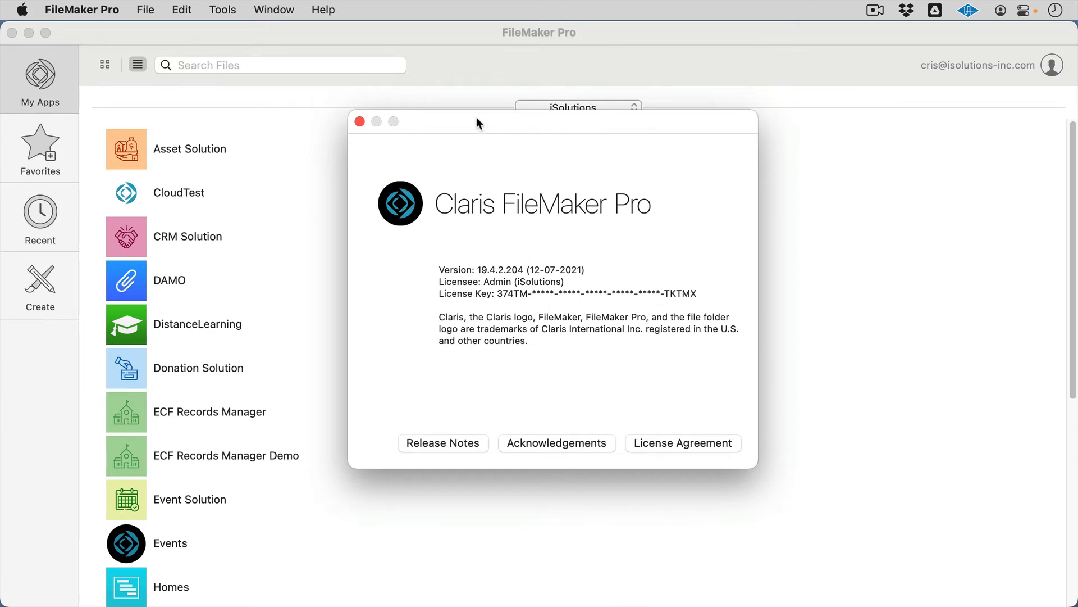
mouse_move(360, 121)
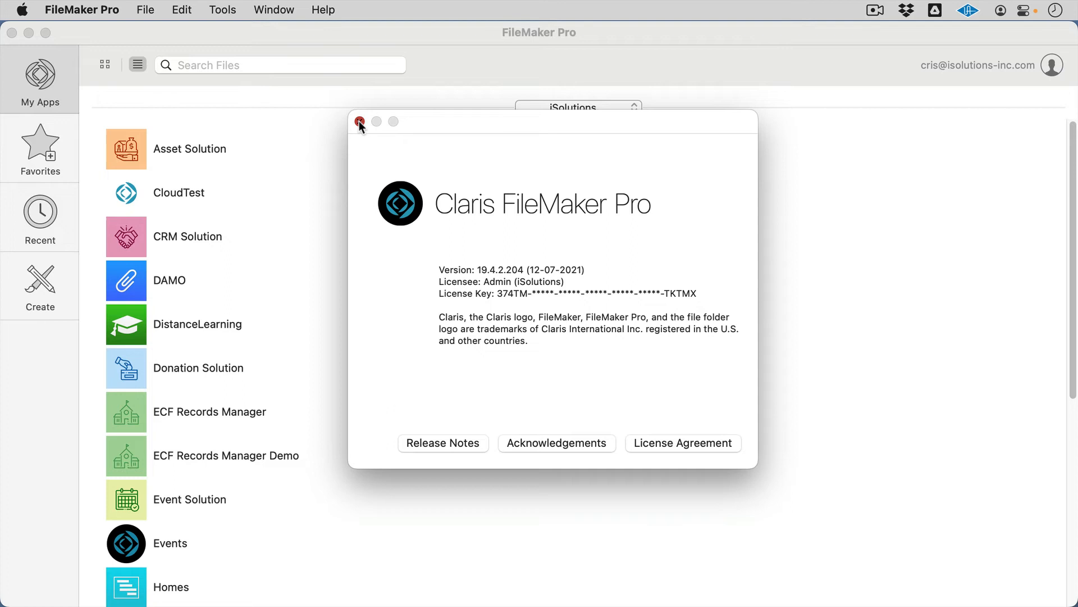
Close the About FileMaker Pro window and return to the My Apps list.
left_click(361, 121)
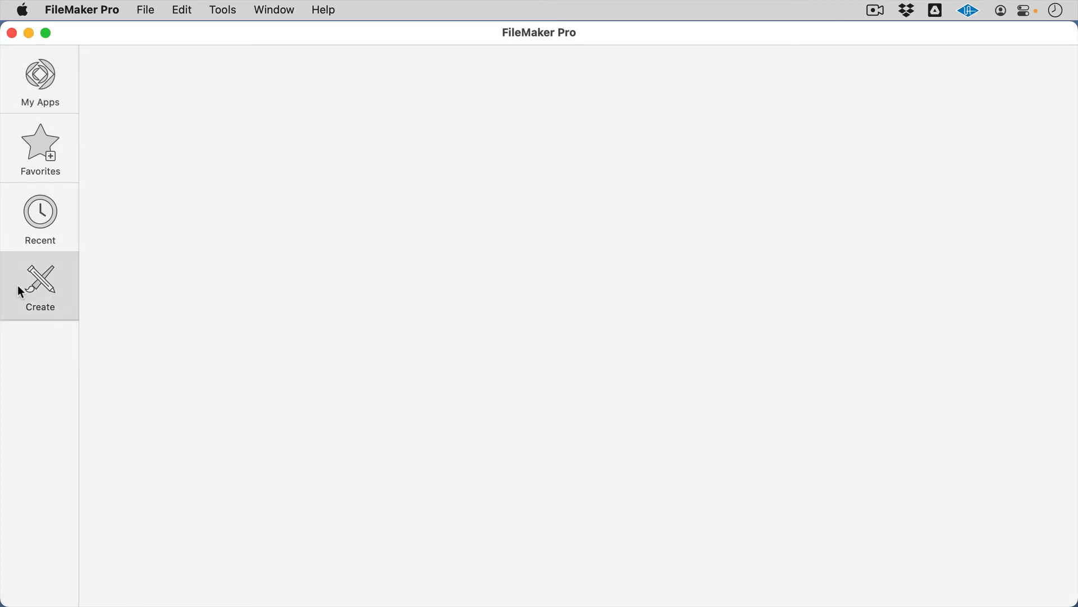
left_click(40, 78)
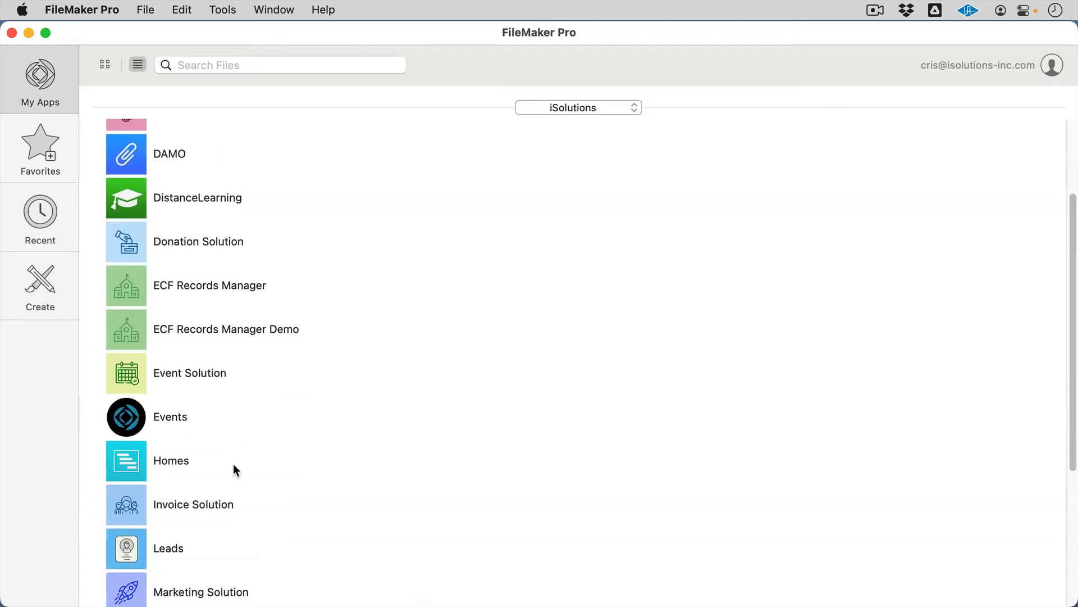
Start a new app from the Assets starter template.
left_click(39, 282)
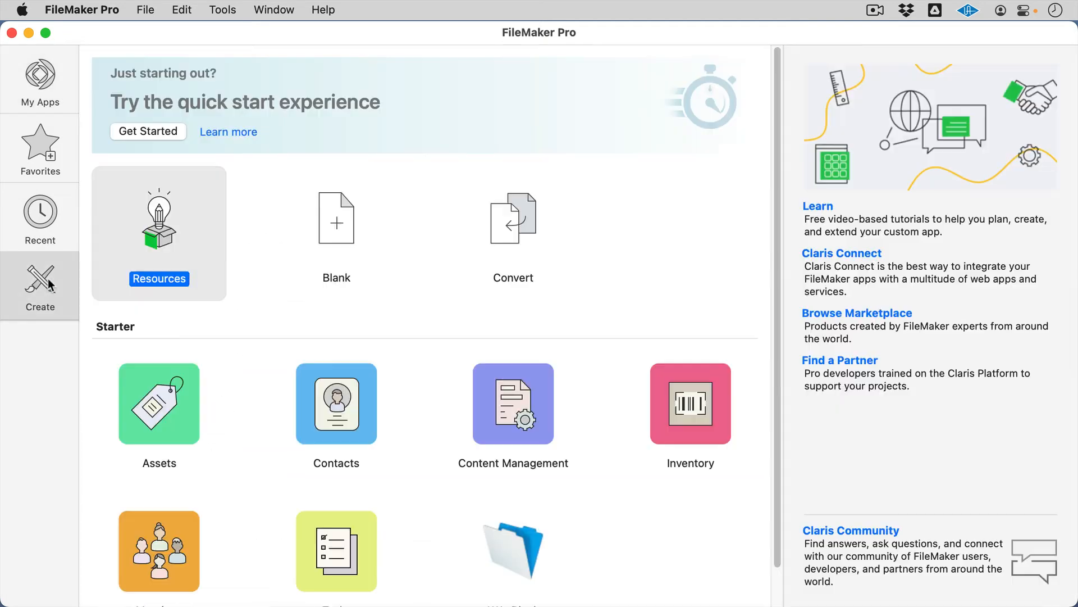
left_click(159, 403)
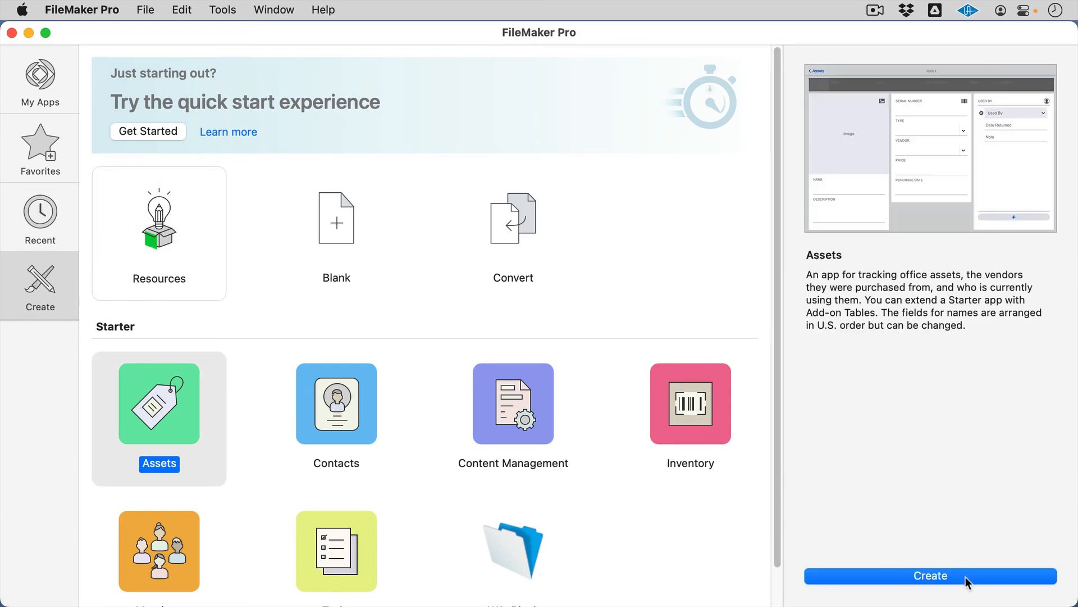
left_click(930, 591)
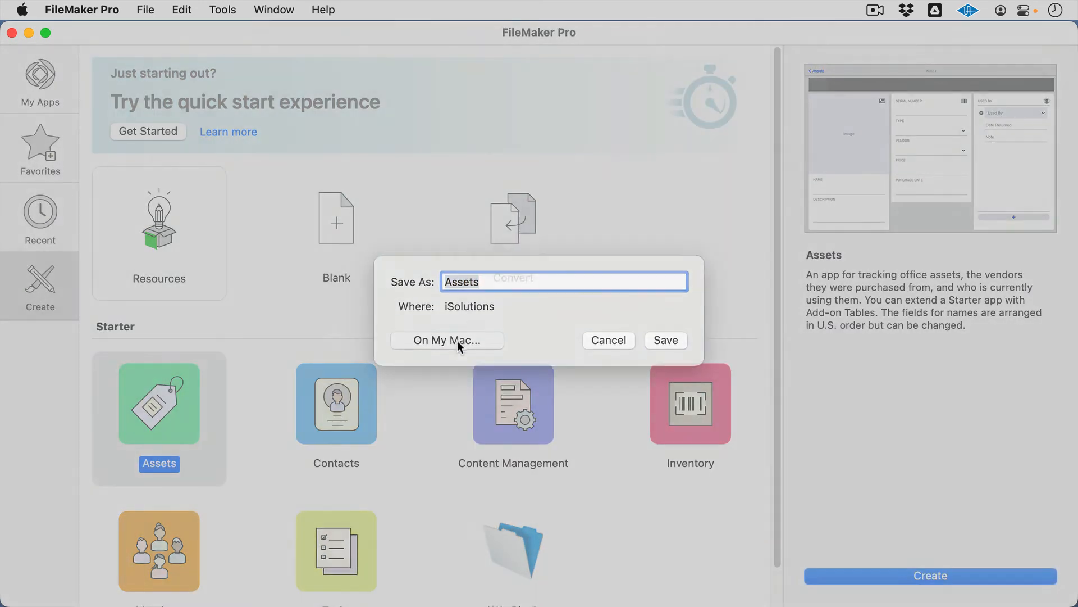
Save it locally as Assets.fmp12 on the Desktop, replacing the existing file.
left_click(447, 340)
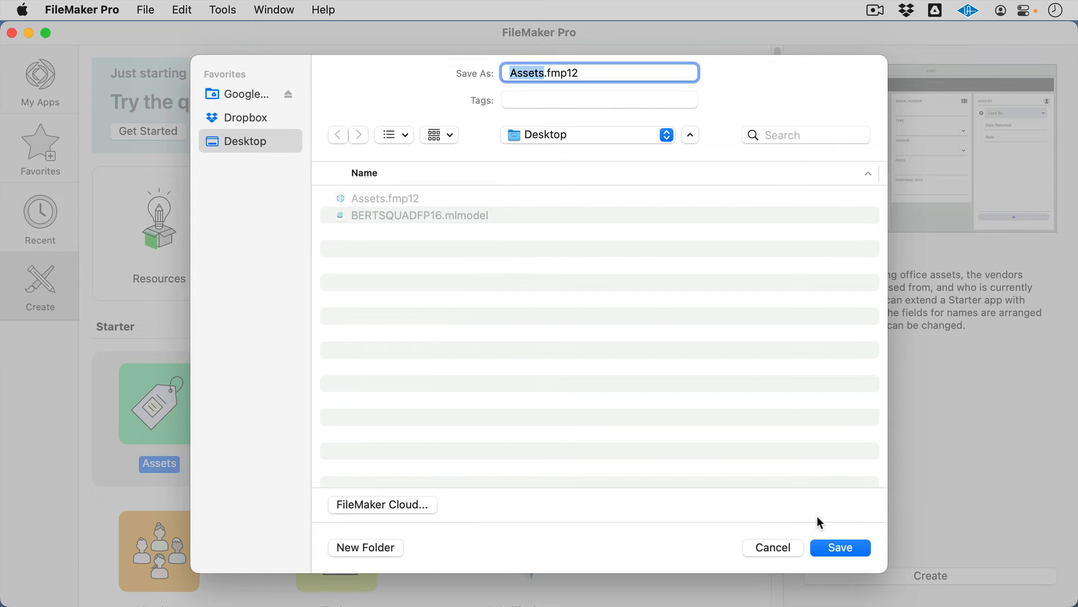
left_click(840, 547)
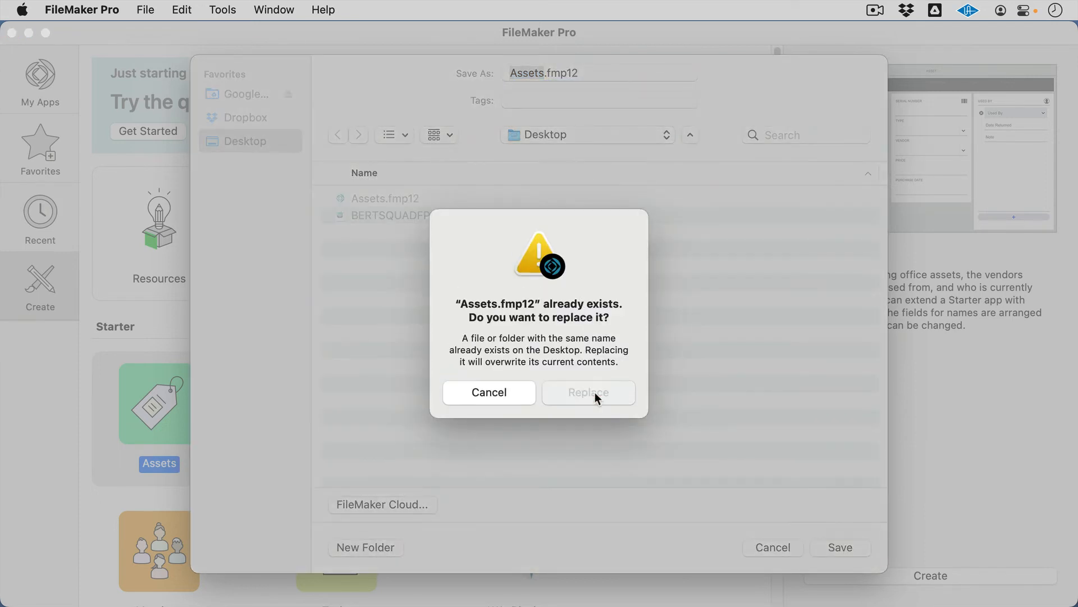
left_click(589, 392)
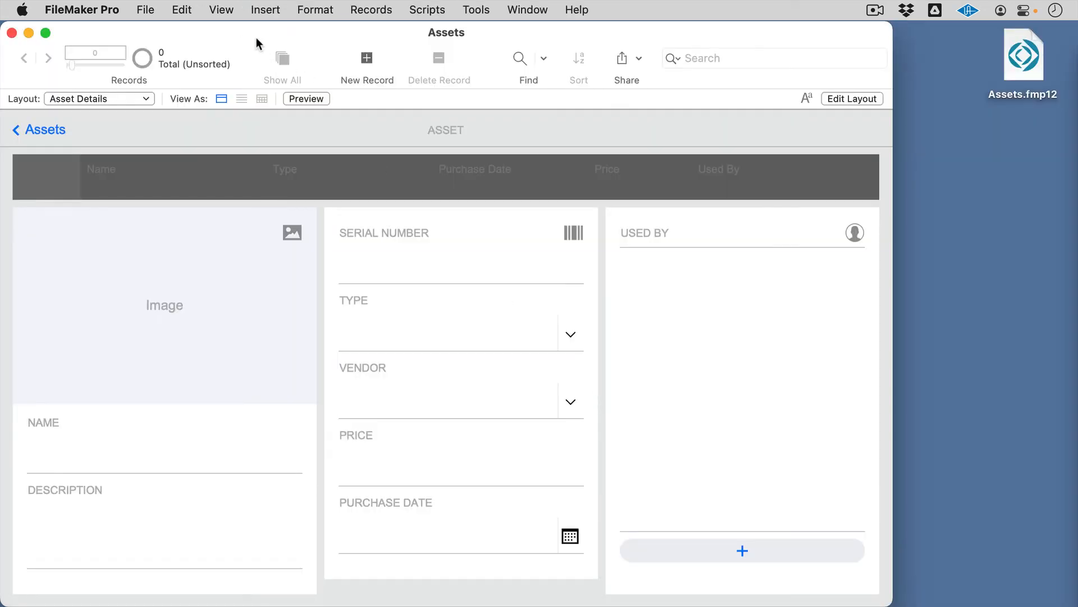
mouse_move(12, 36)
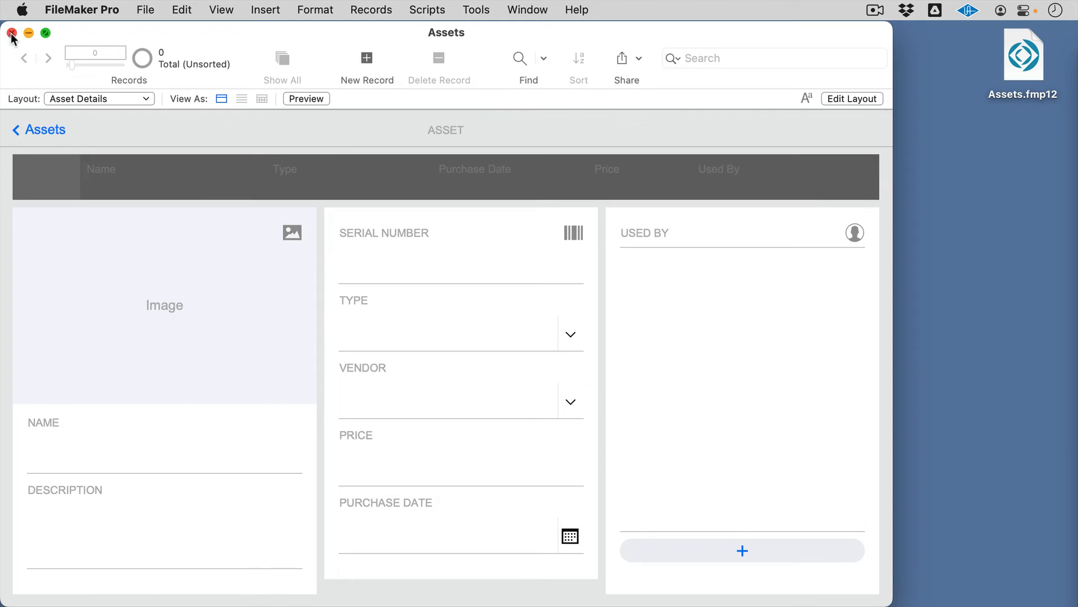
Close the Assets file and reopen Assets.fmp12 from the Desktop with Claris Pro.
left_click(11, 35)
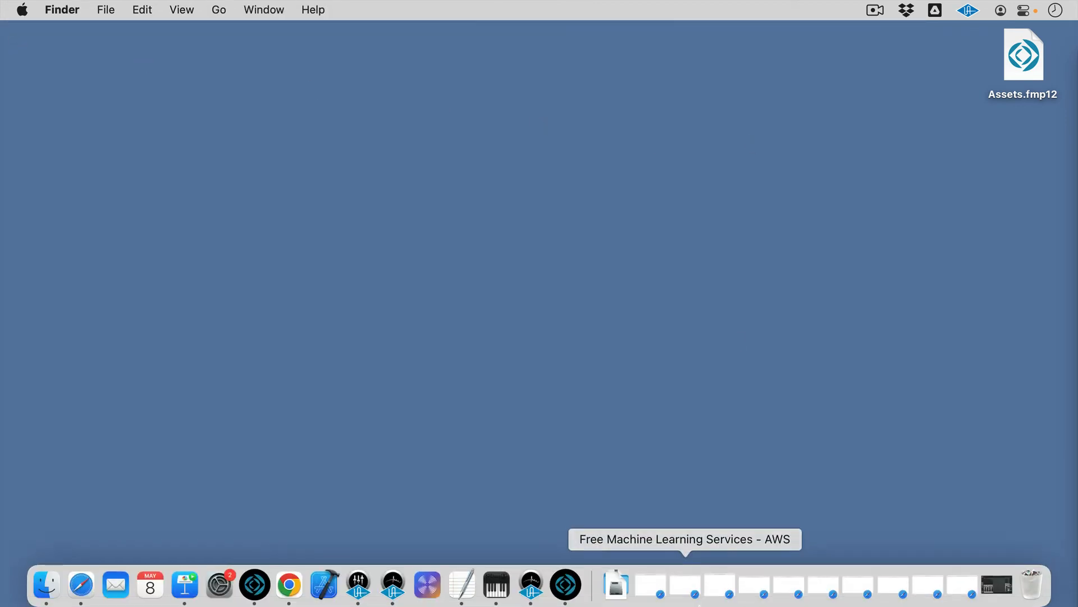
mouse_move(287, 586)
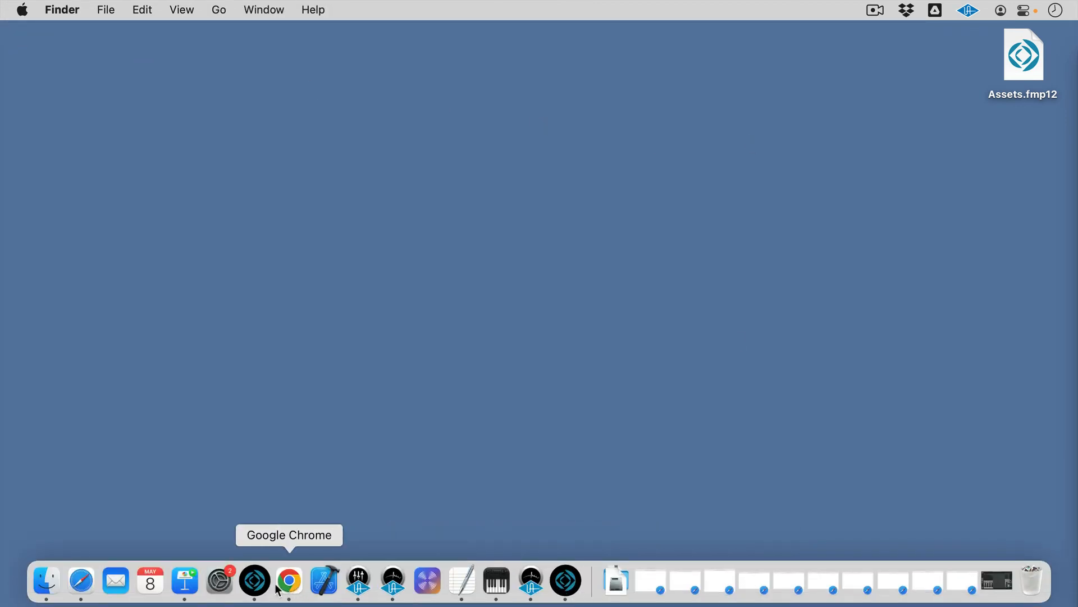
mouse_move(259, 586)
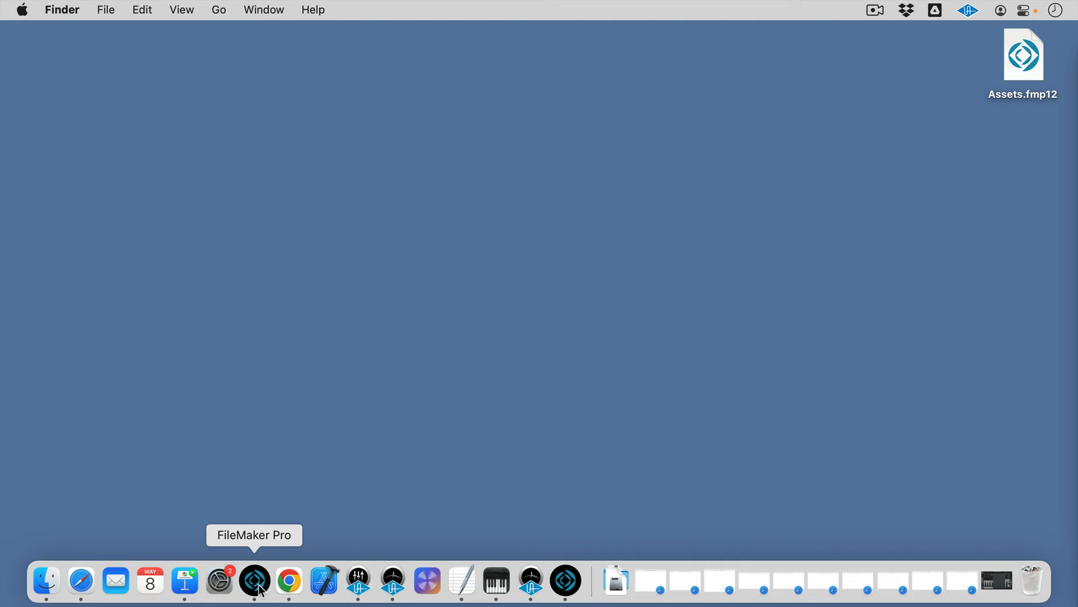
mouse_move(566, 583)
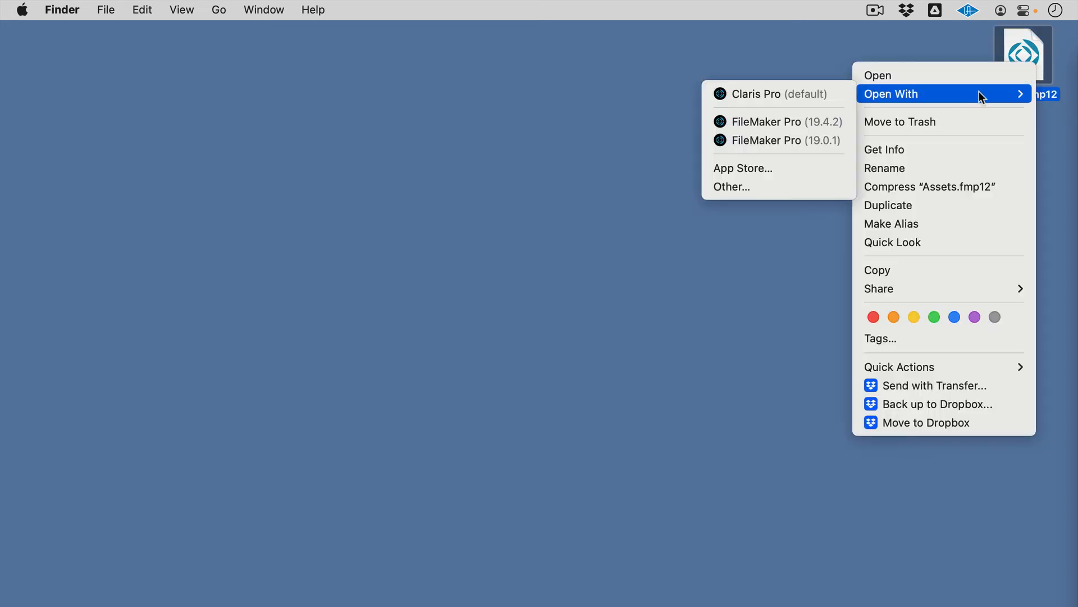
mouse_move(788, 99)
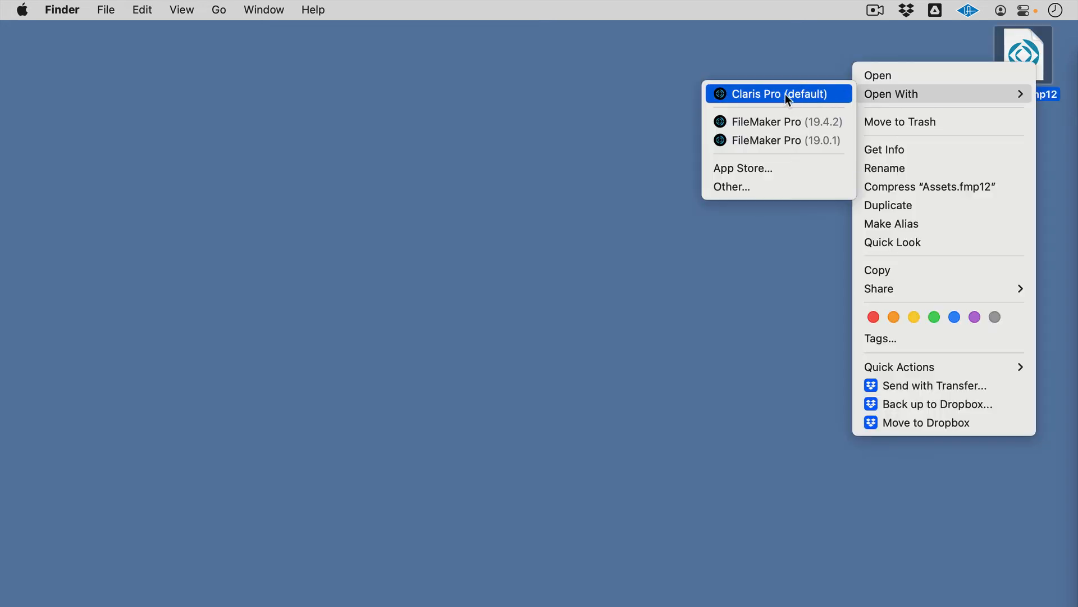
left_click(778, 94)
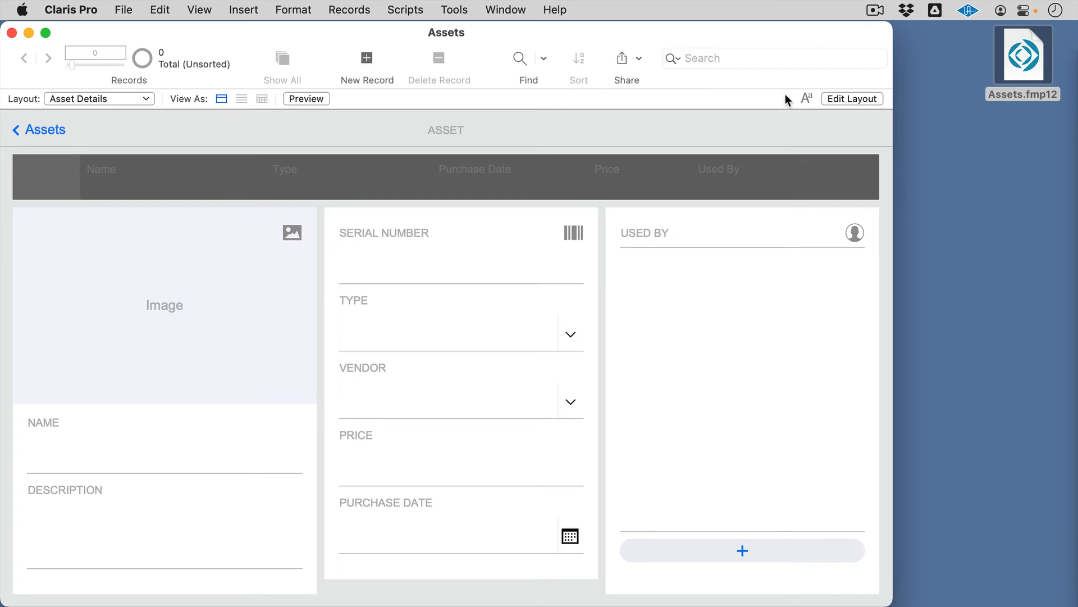
mouse_move(129, 11)
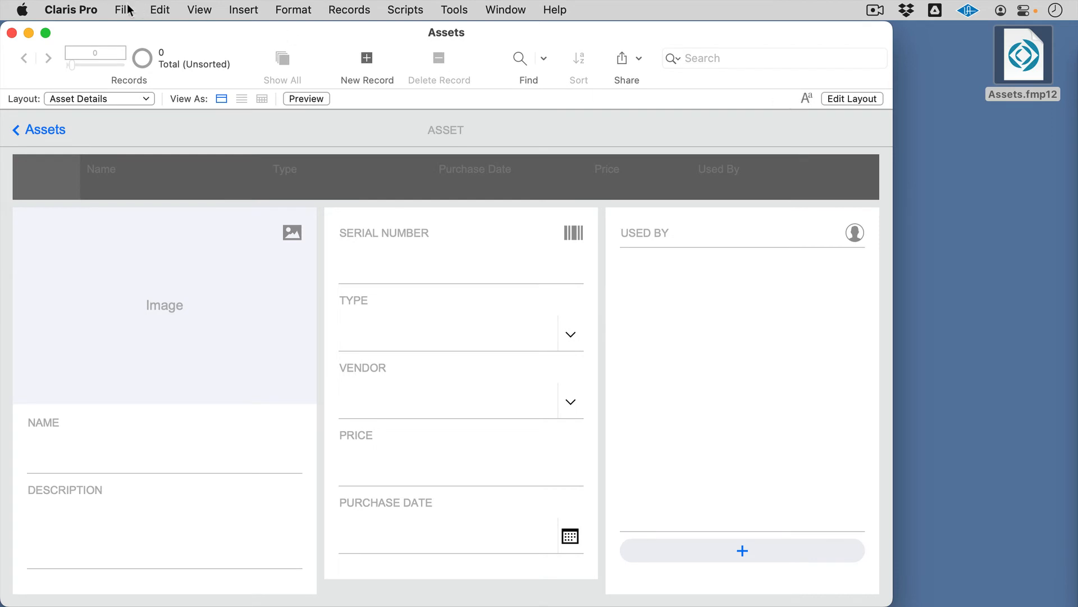
left_click(69, 10)
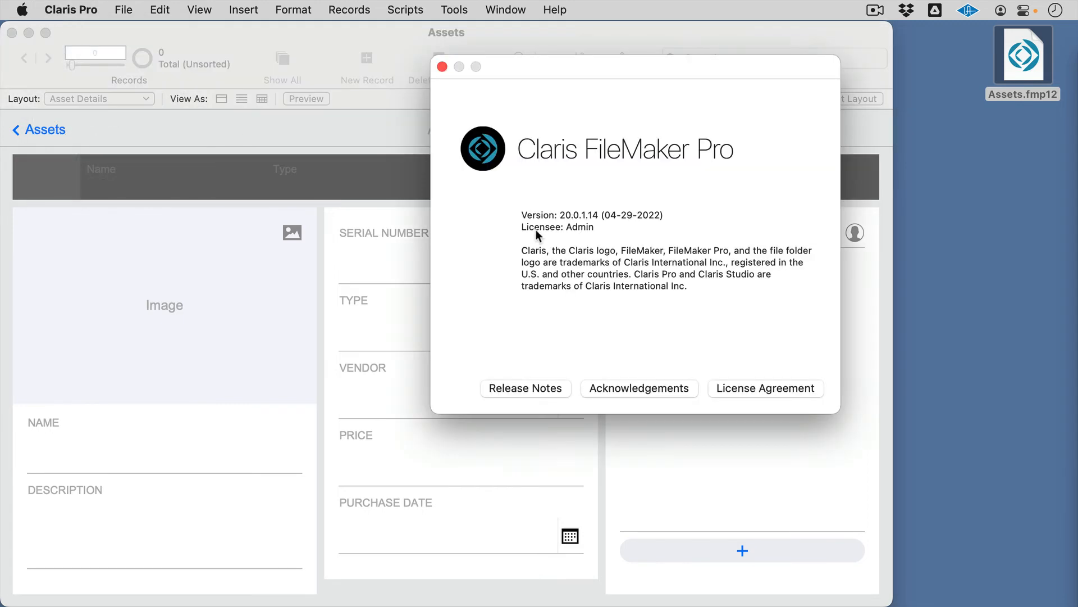
mouse_move(559, 170)
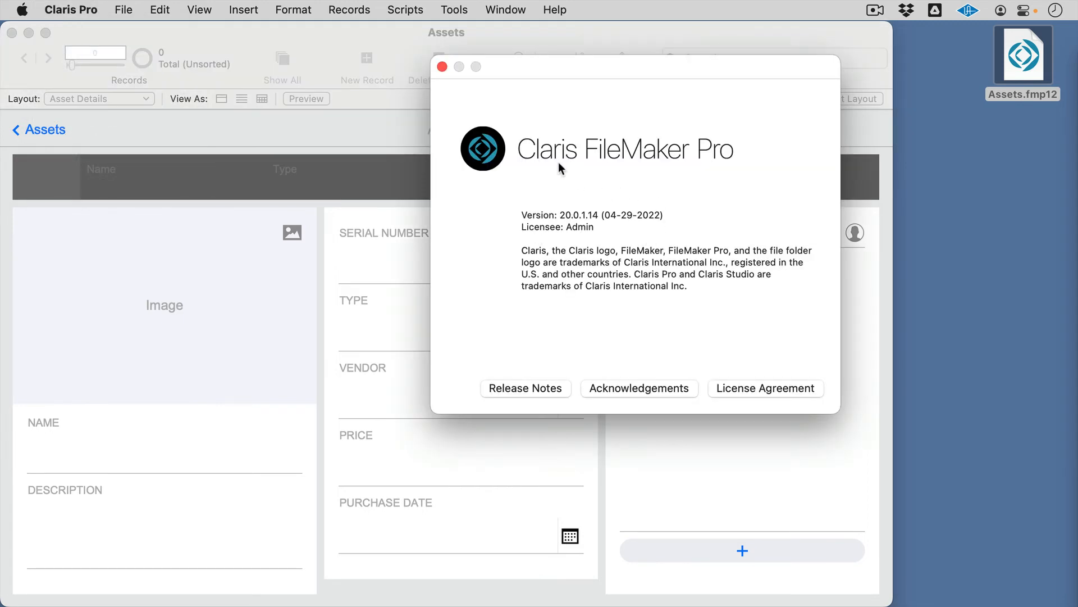
left_click(442, 66)
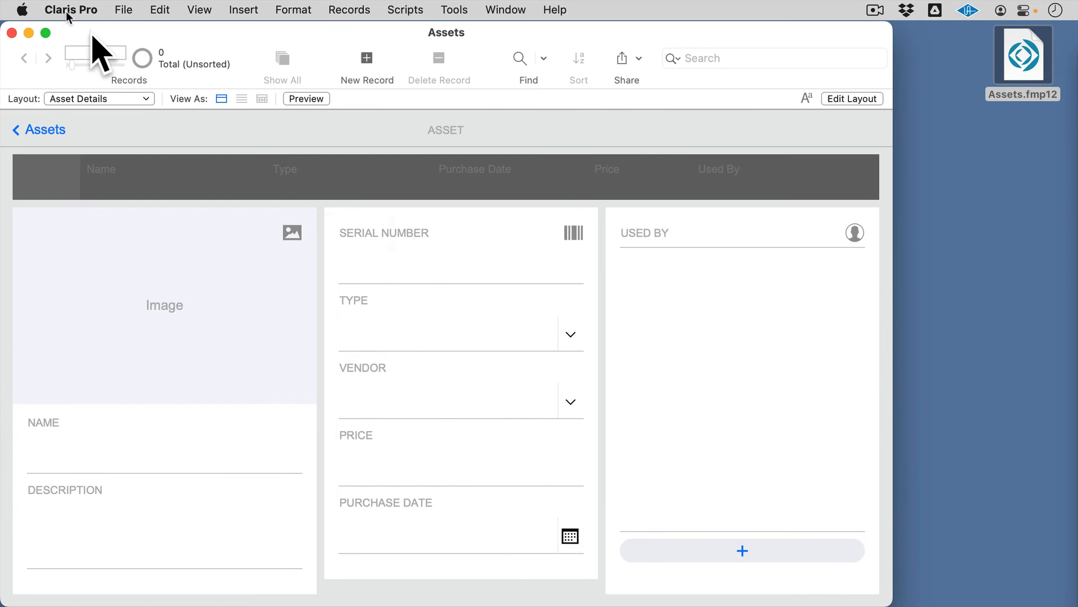
left_click(71, 9)
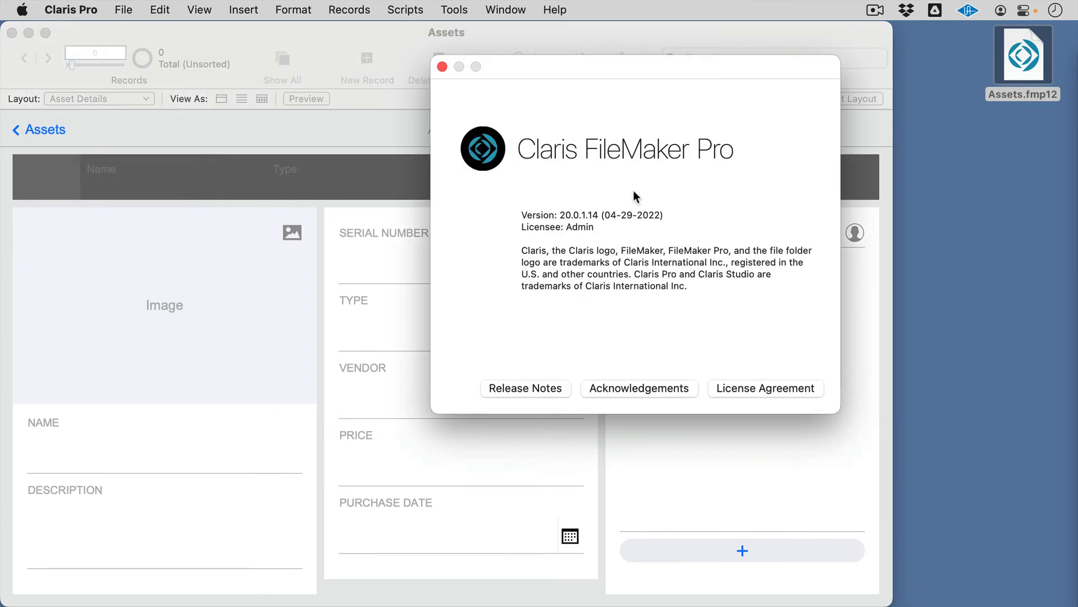
left_click(442, 67)
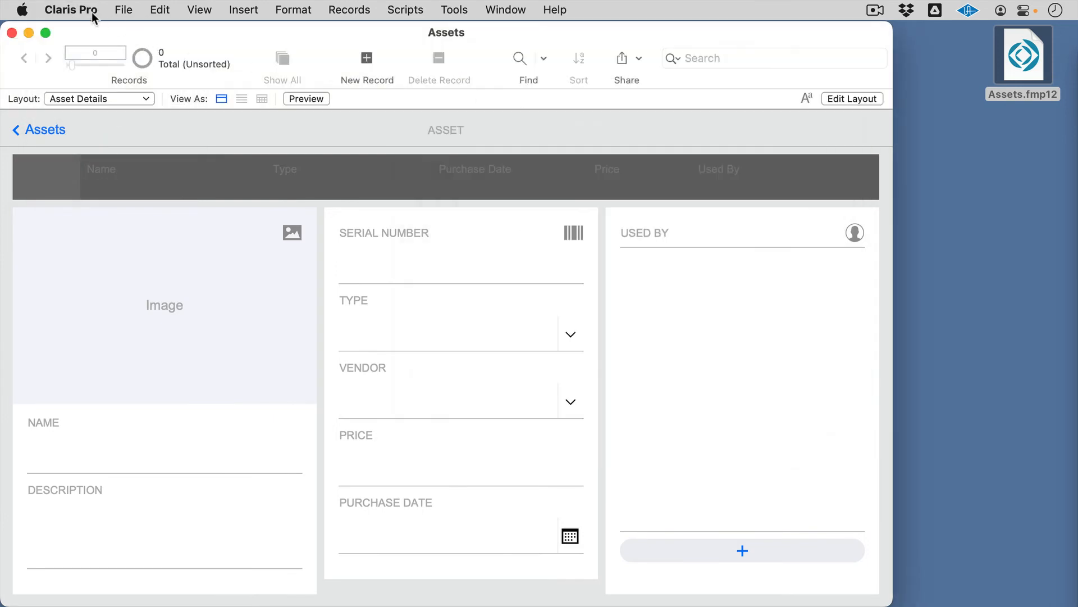
Show the File menu's commands for the Assets file.
left_click(135, 9)
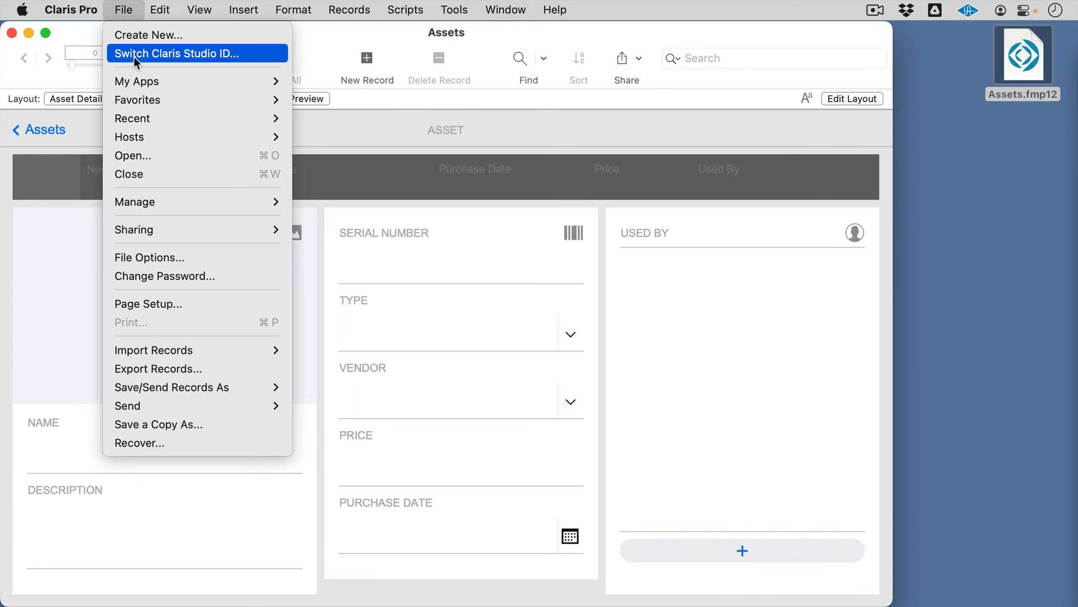
mouse_move(183, 66)
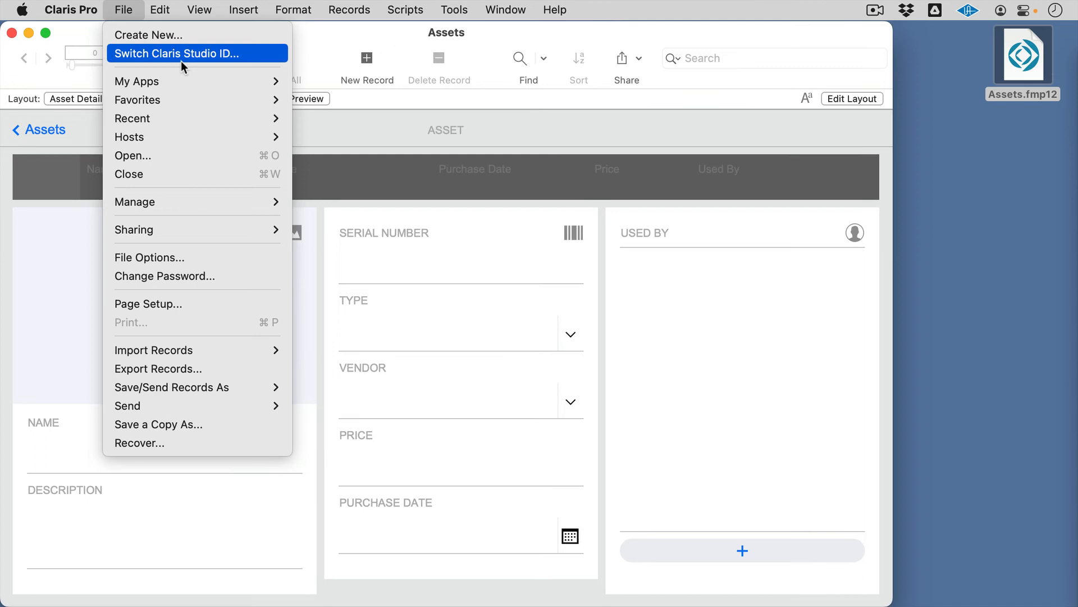
mouse_move(216, 77)
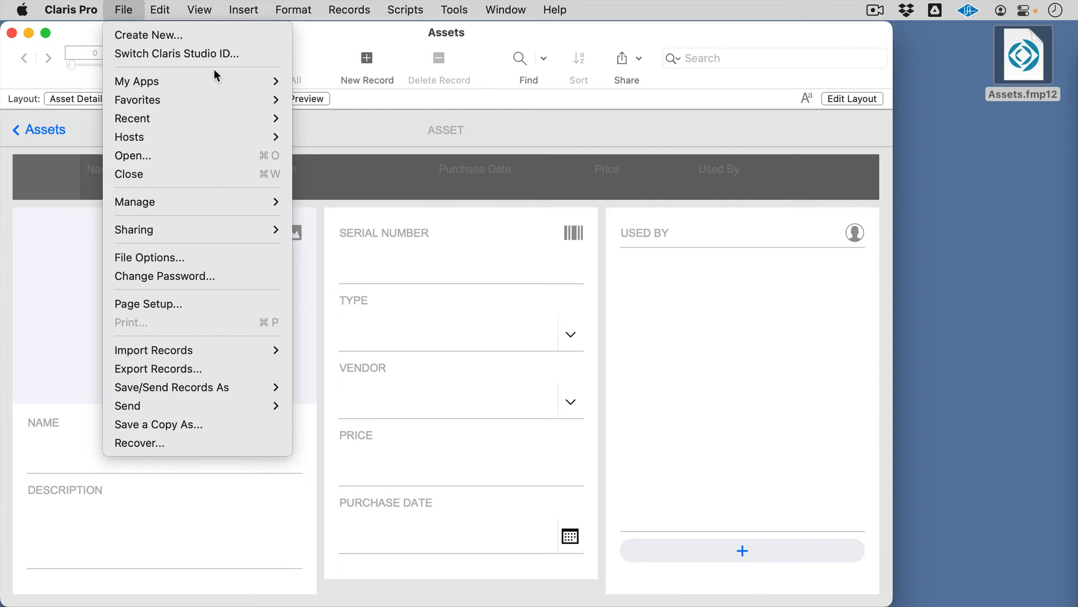
Review the four tables and Relationships graph in Manage Database, then cancel without changes.
left_click(135, 201)
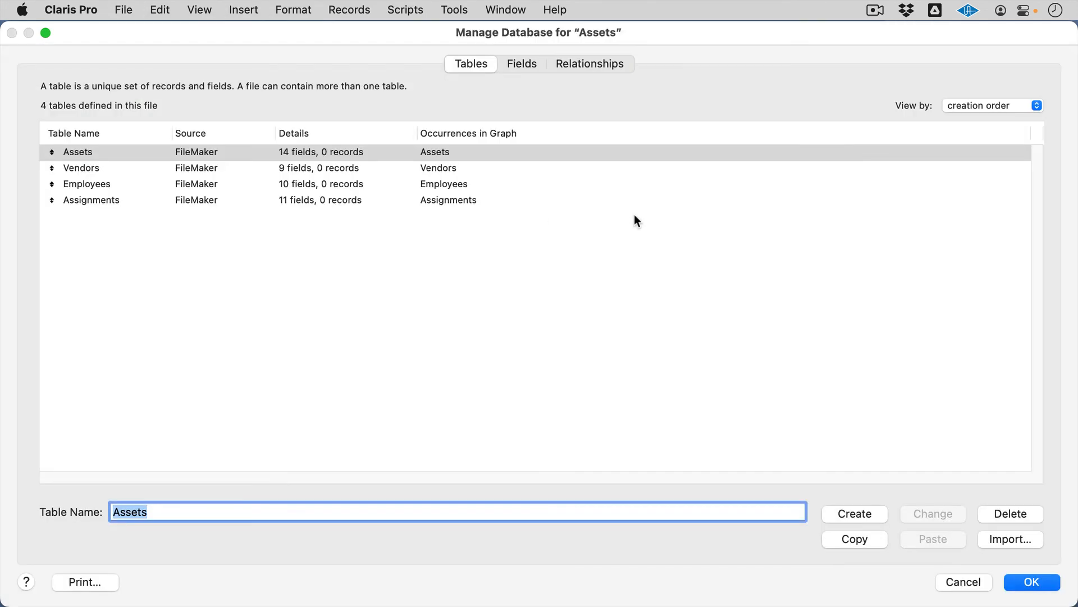
mouse_move(524, 83)
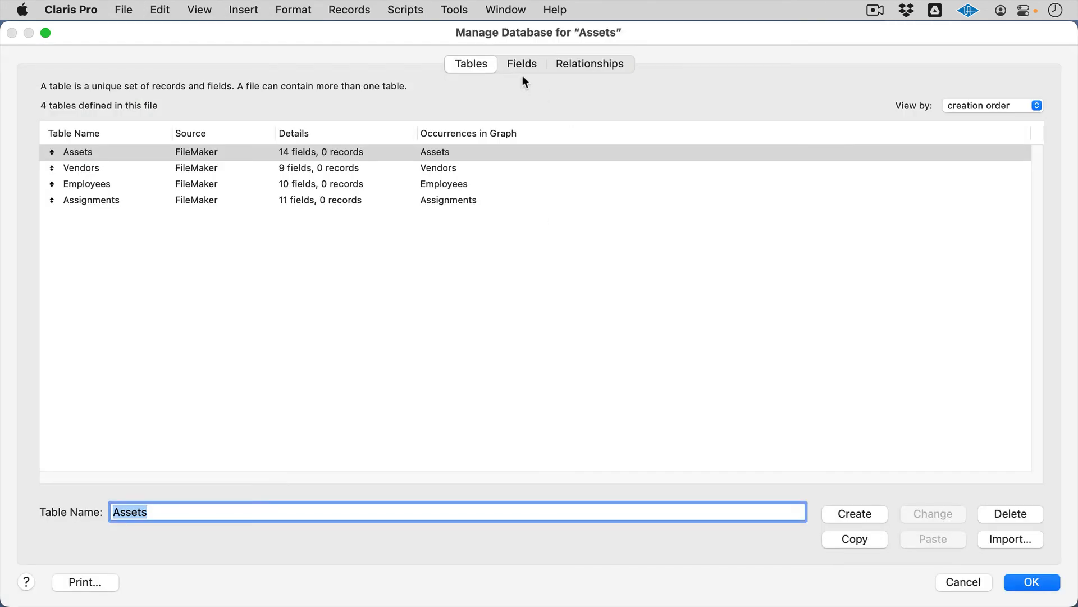
left_click(590, 63)
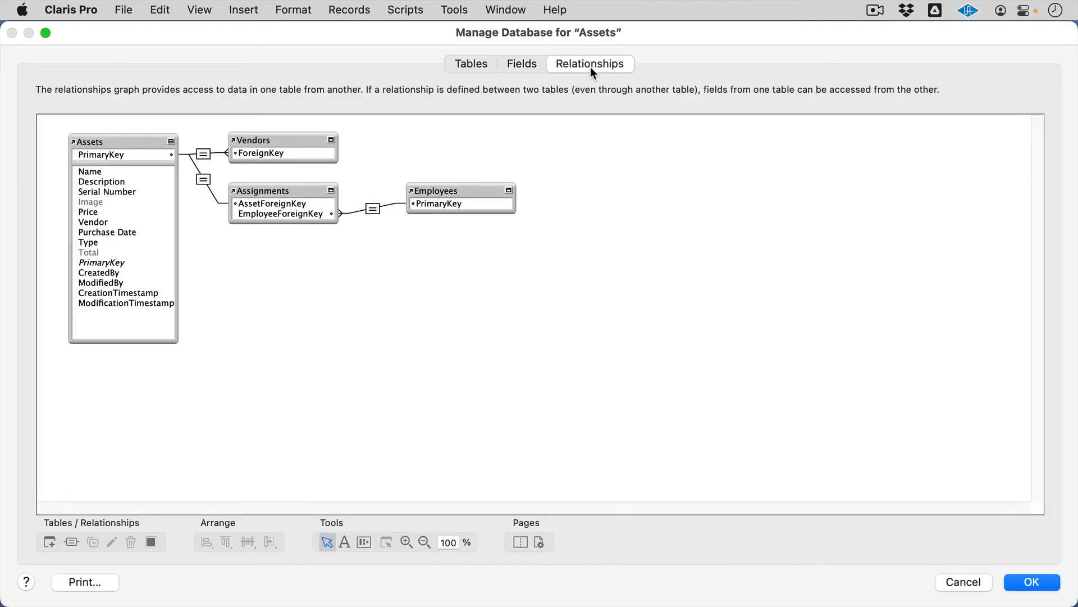
mouse_move(464, 251)
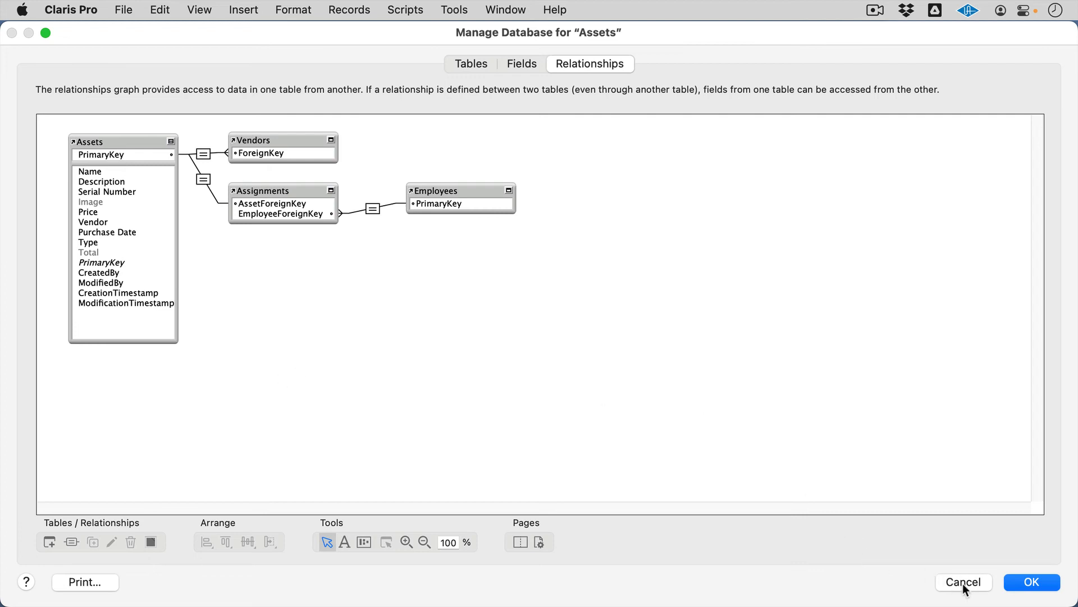
left_click(470, 63)
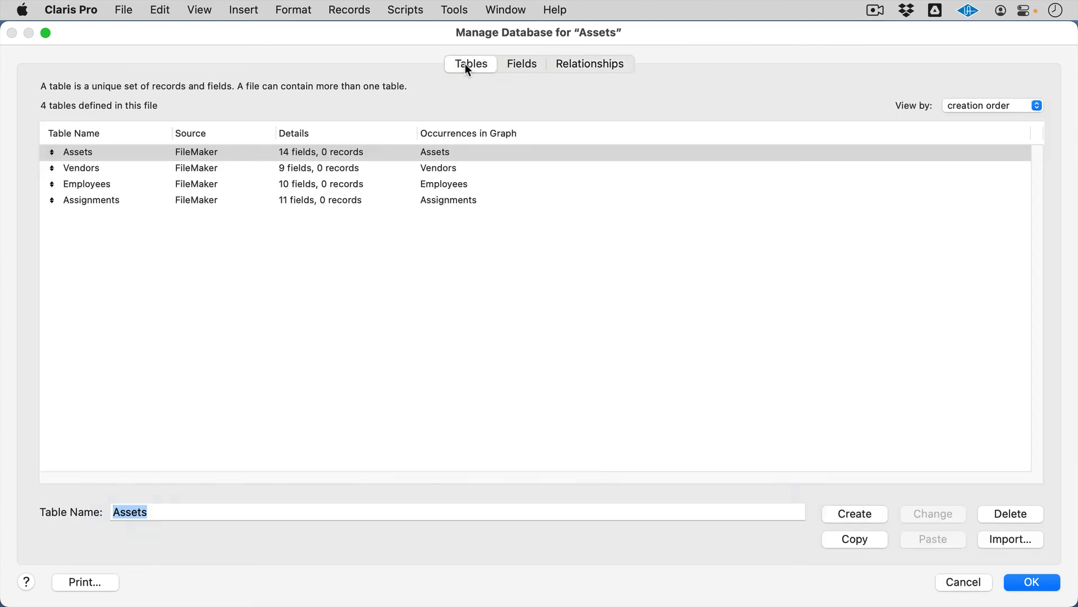
left_click(1037, 581)
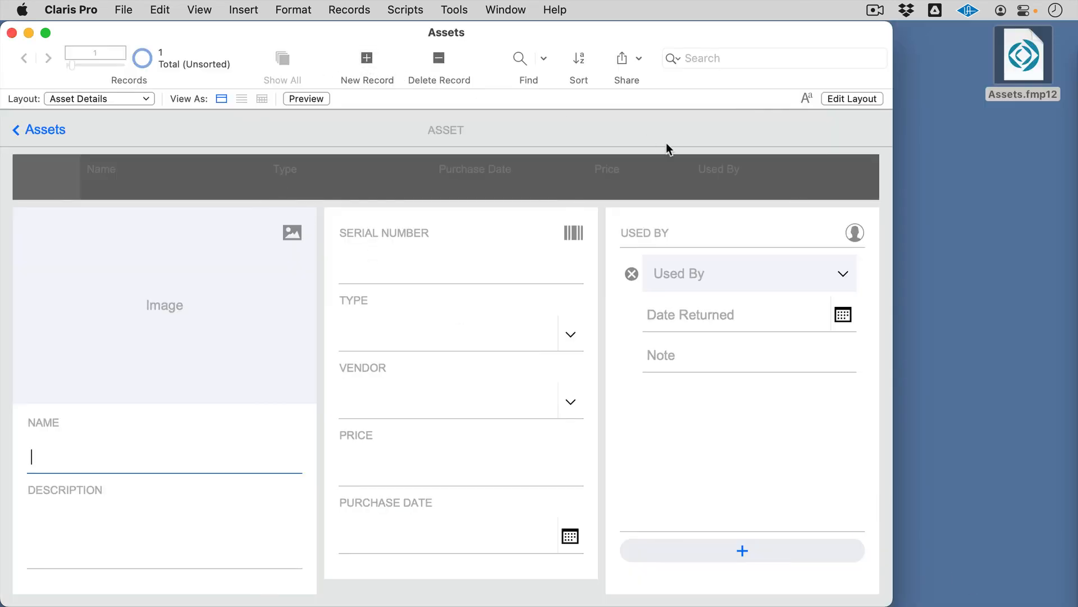
Show the Window menu listing the single Assets window.
left_click(504, 10)
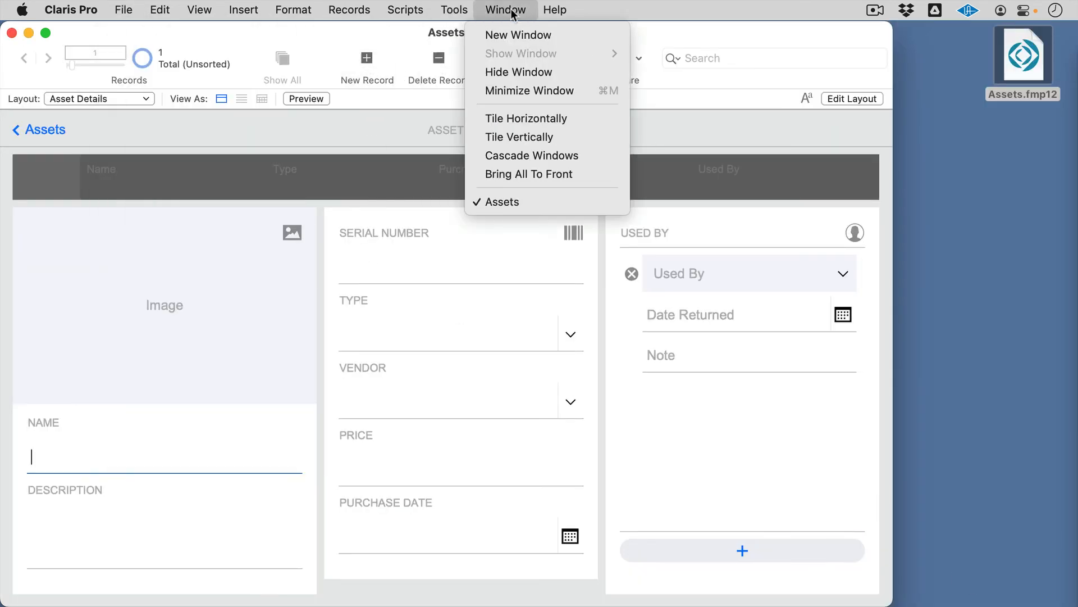